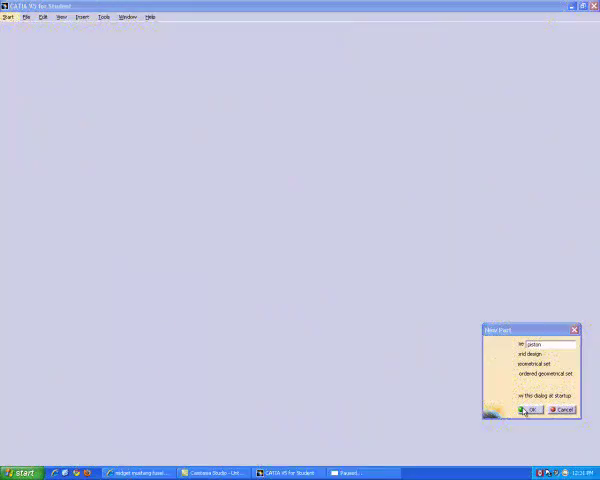
Confirm the new part so sketching can begin on a plane.
{"action": "left_click", "coordinate": [528, 410]}
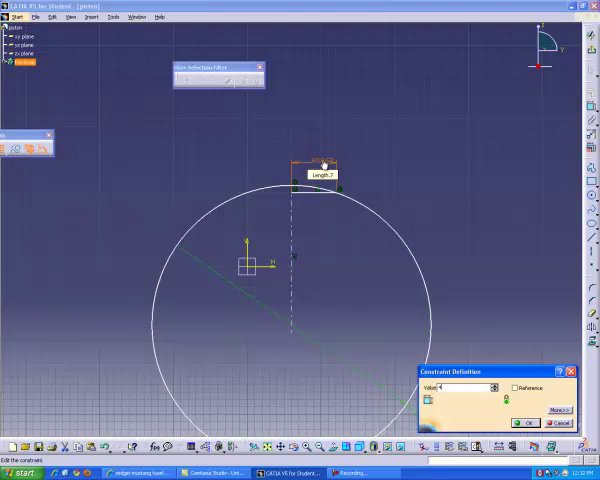
Accept the circle's dimension and continue the half-section profile beside the axis.
{"action": "left_click", "coordinate": [524, 424]}
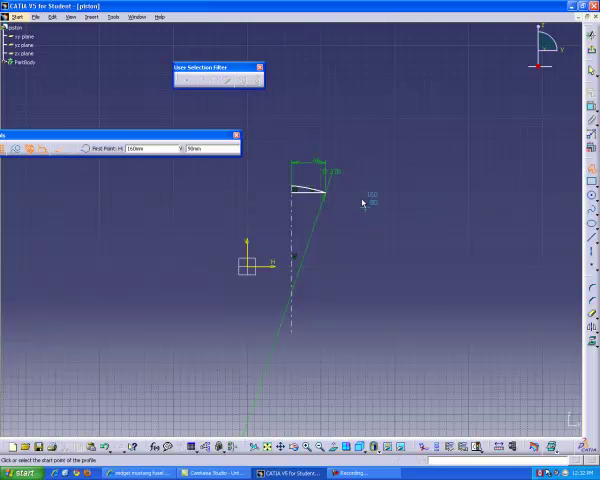
{"action": "left_click", "coordinate": [336, 280]}
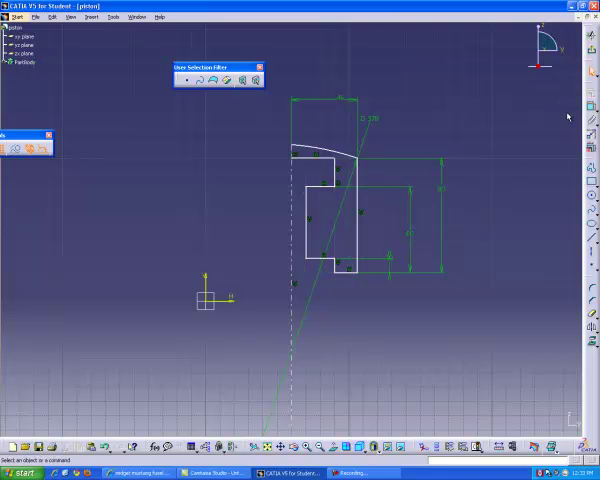
Place a dimension on one of the profile's edges.
{"action": "left_click", "coordinate": [348, 266]}
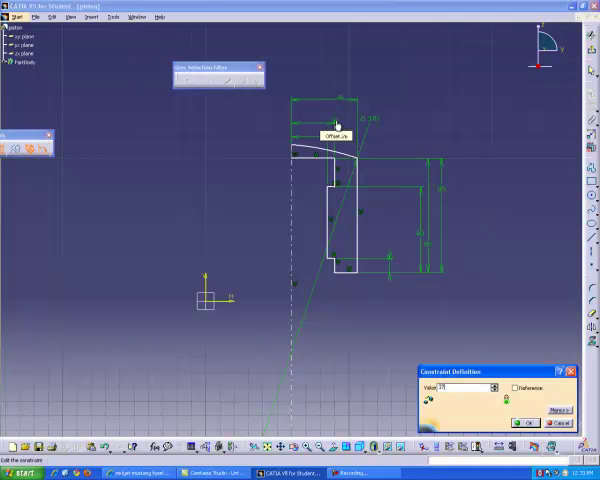
Set a profile dimension to 40 and adjust another via its context options.
{"action": "left_click", "coordinate": [524, 422]}
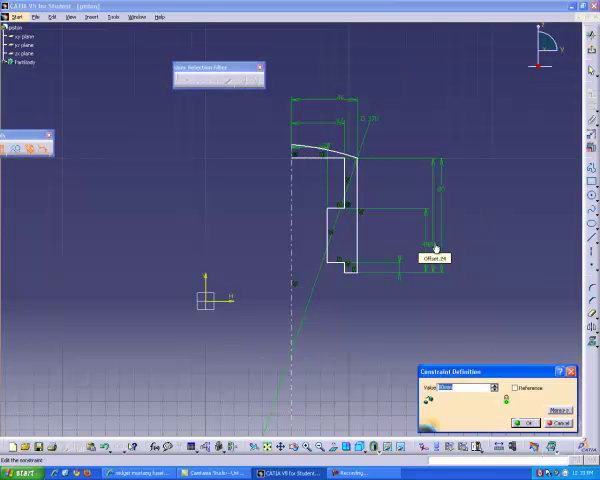
{"action": "type", "text": "40"}
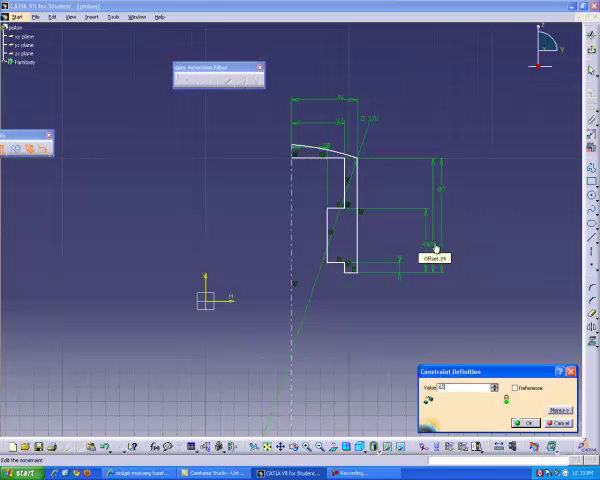
{"action": "left_click", "coordinate": [524, 424]}
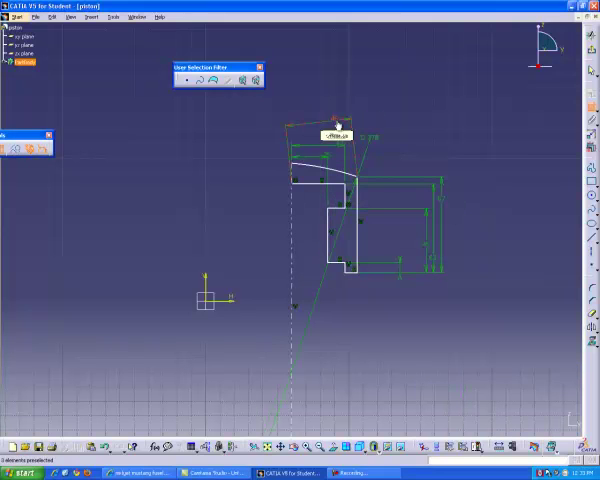
{"action": "right_click", "coordinate": [338, 124]}
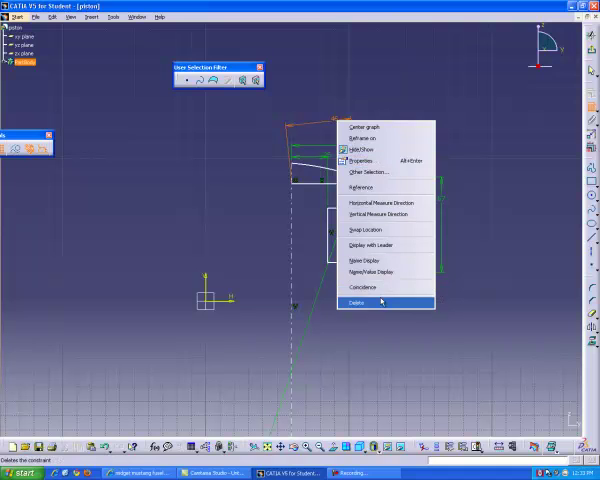
{"action": "left_click", "coordinate": [360, 300]}
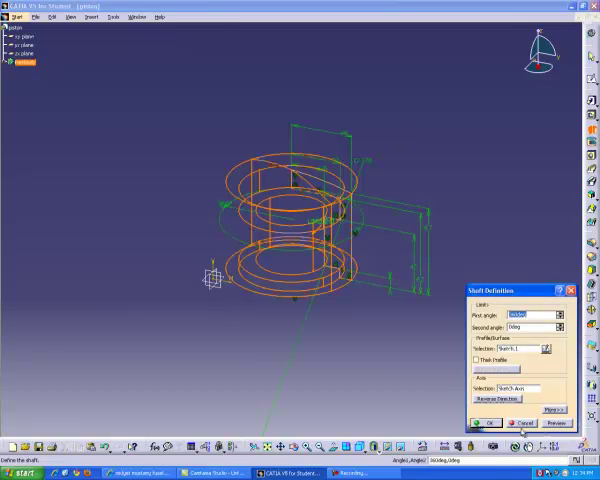
Confirm the Shaft revolving the profile about its axis into the piston solid.
{"action": "left_click", "coordinate": [488, 422]}
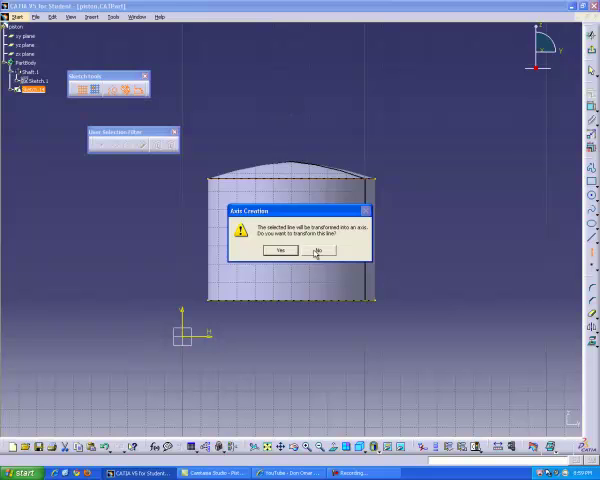
Accept the sketch orientation warning and set the first element's dimension value.
{"action": "left_click", "coordinate": [320, 250]}
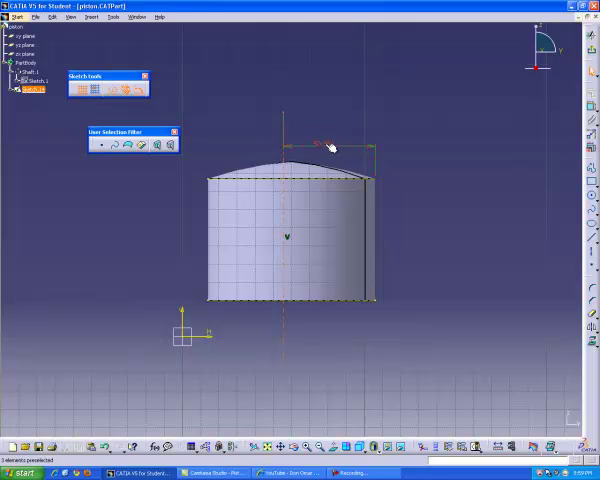
{"action": "double_click", "coordinate": [328, 146]}
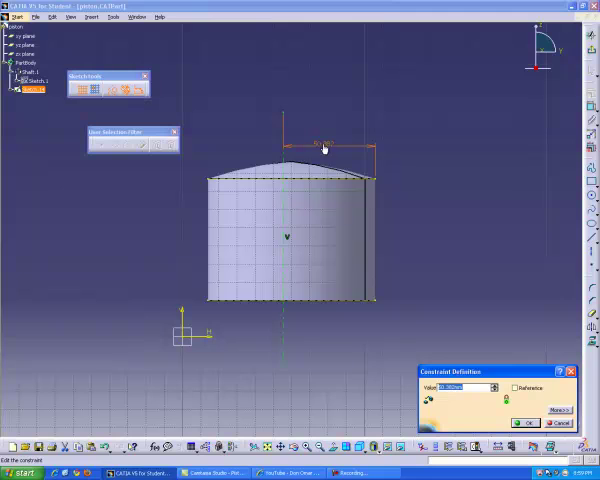
{"action": "left_click", "coordinate": [524, 422]}
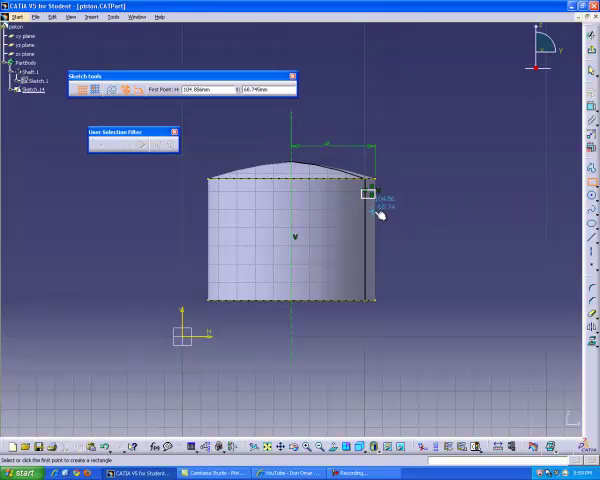
Draw a groove line to the piston's side and confirm the groove width dimension.
{"action": "left_click", "coordinate": [366, 194]}
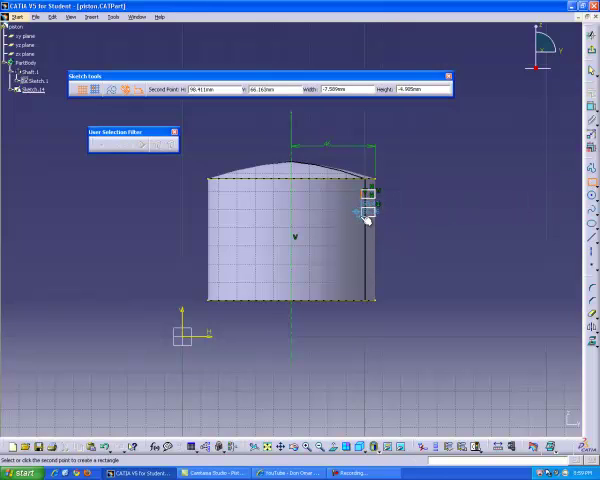
{"action": "left_click", "coordinate": [366, 218]}
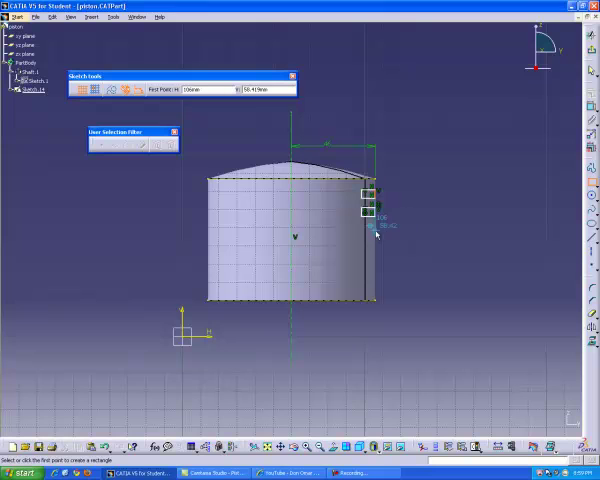
{"action": "left_click", "coordinate": [362, 232]}
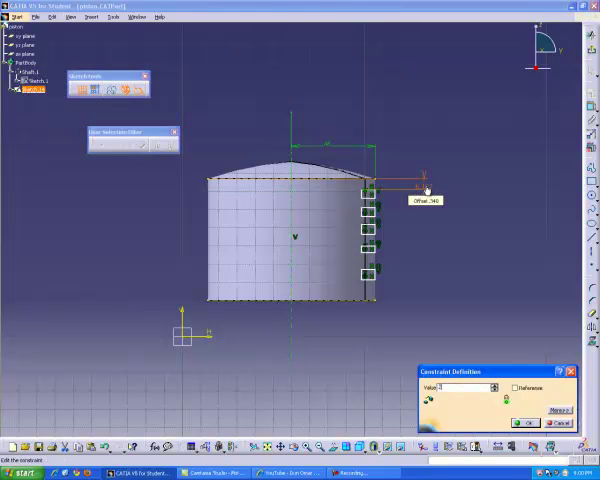
{"action": "left_click", "coordinate": [524, 424]}
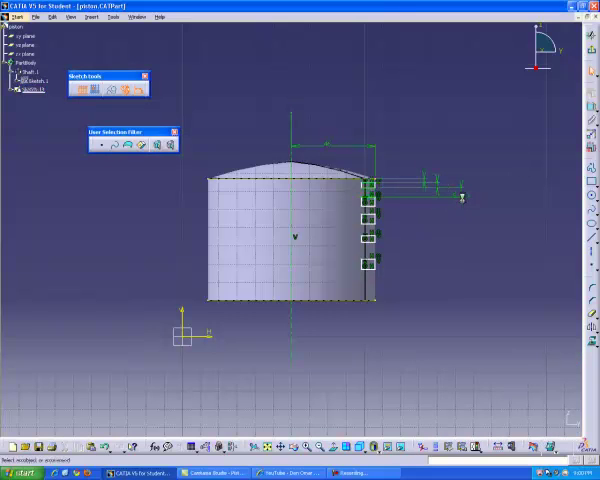
Edit a groove dimension and confirm the next groove spacing value.
{"action": "double_click", "coordinate": [460, 196]}
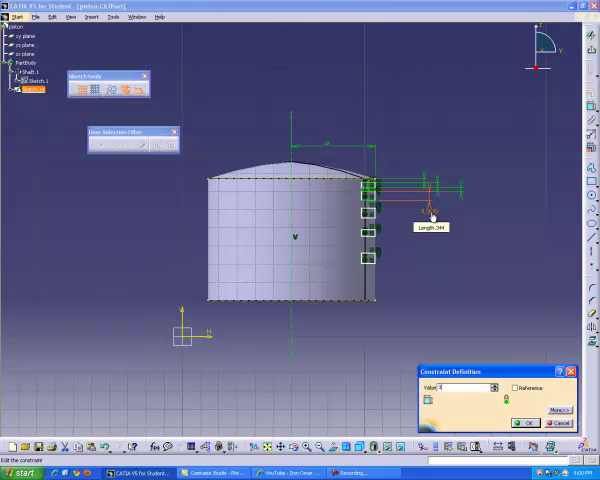
{"action": "left_click", "coordinate": [524, 424]}
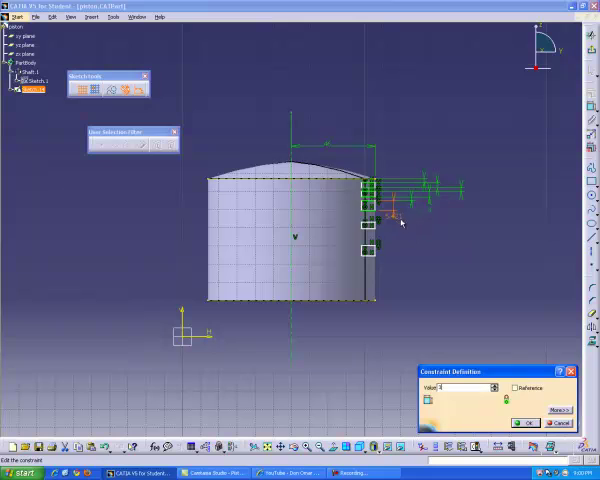
{"action": "left_click", "coordinate": [526, 422]}
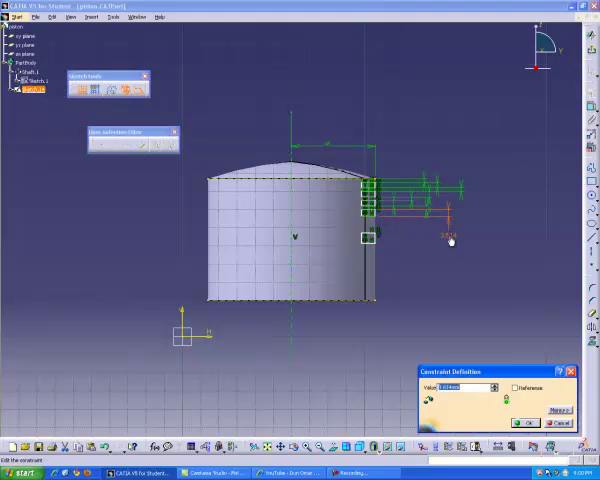
Confirm remaining groove dimensions, the top offset and the lowest groove rectangle's value.
{"action": "left_click", "coordinate": [524, 422]}
{"action": "type", "text": "4"}
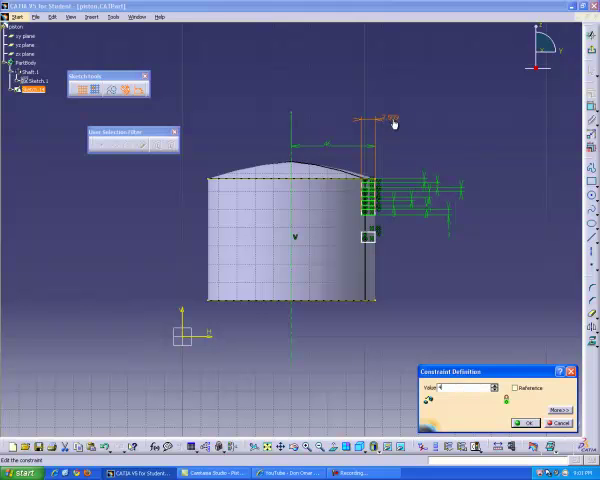
{"action": "left_click", "coordinate": [524, 424]}
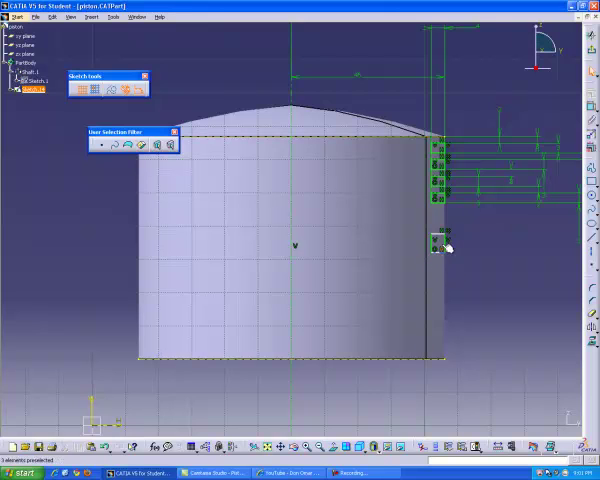
{"action": "left_click", "coordinate": [438, 358]}
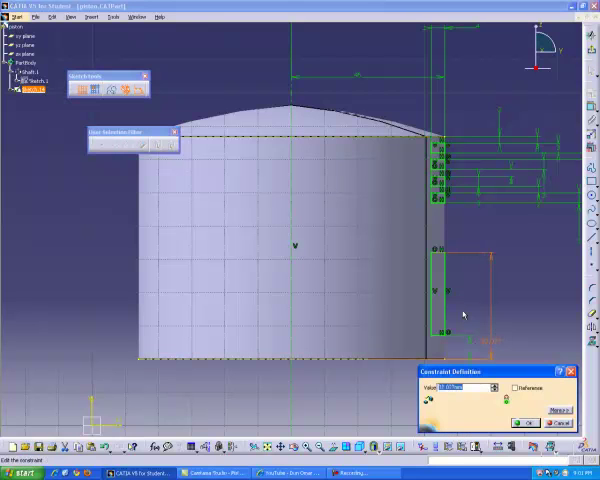
{"action": "left_click", "coordinate": [522, 422]}
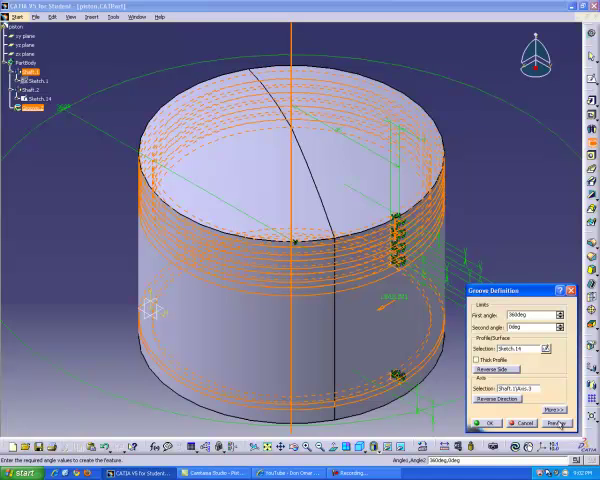
Confirm the 360° Groove cutting the rings around the piston.
{"action": "left_click", "coordinate": [490, 424]}
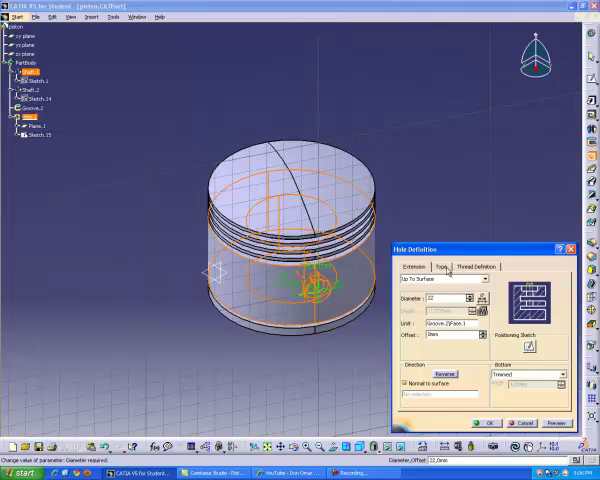
Make the pin hole Counterbored with counterbore diameter 36 and confirm it.
{"action": "left_click", "coordinate": [442, 266]}
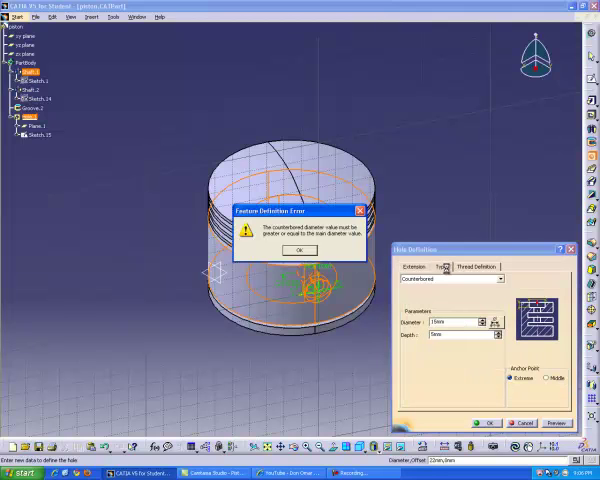
{"action": "left_click", "coordinate": [298, 250]}
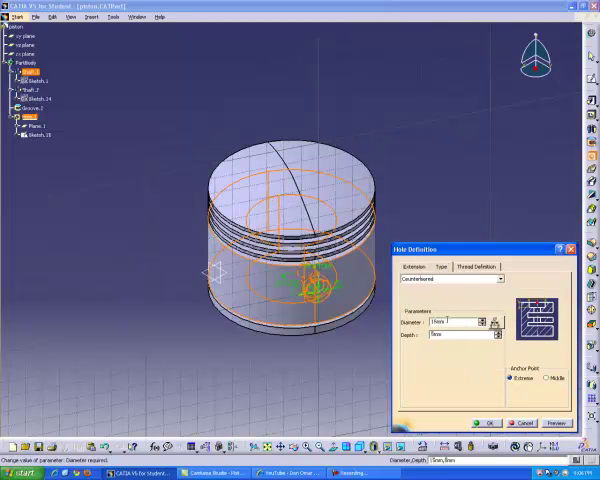
{"action": "type", "text": "36"}
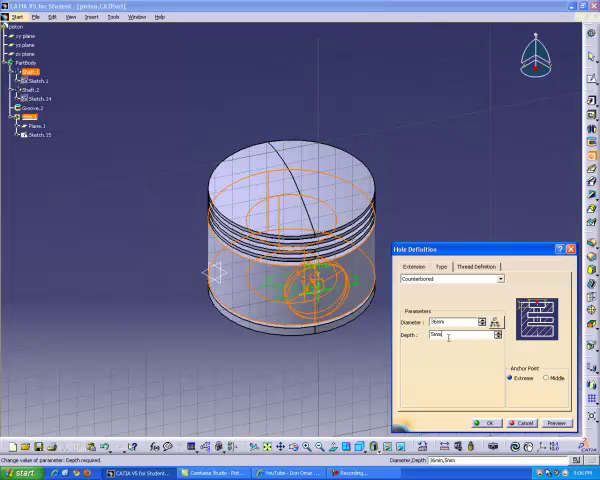
{"action": "left_click", "coordinate": [464, 336]}
{"action": "type", "text": "17.5"}
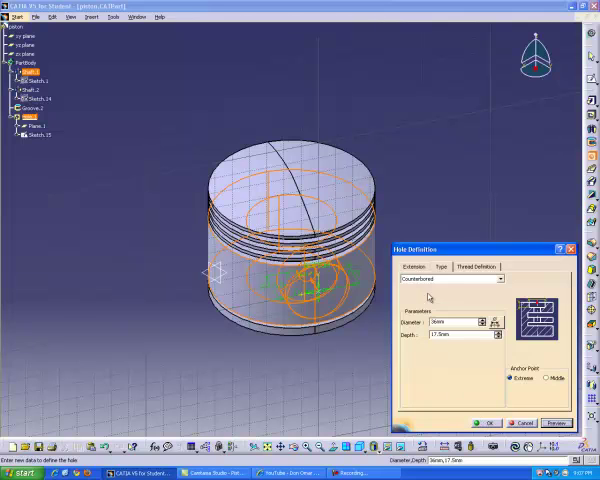
{"action": "left_click", "coordinate": [456, 280]}
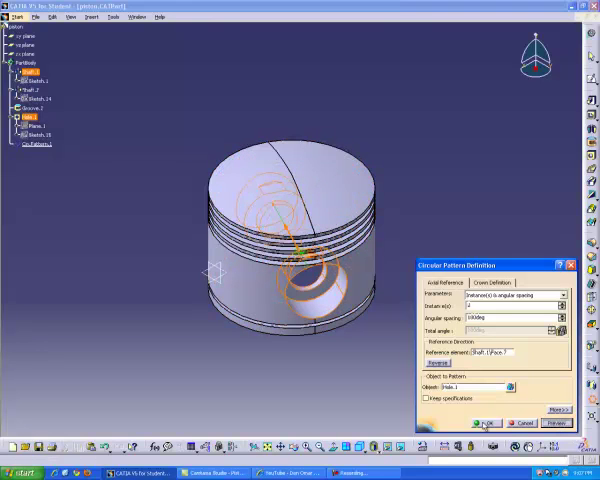
Confirm the circular pattern of the pin hole around the piston axis.
{"action": "left_click", "coordinate": [486, 424]}
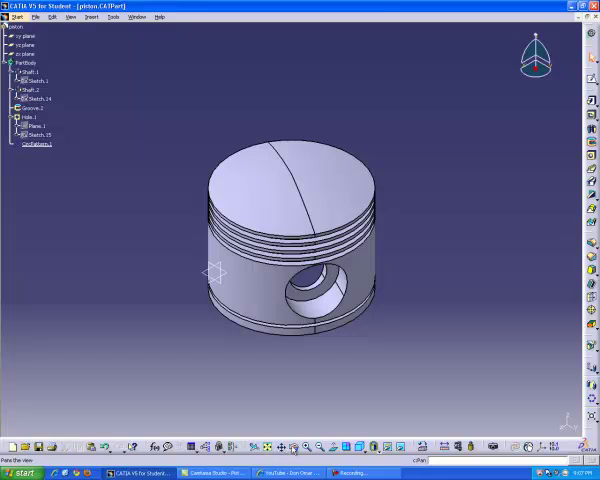